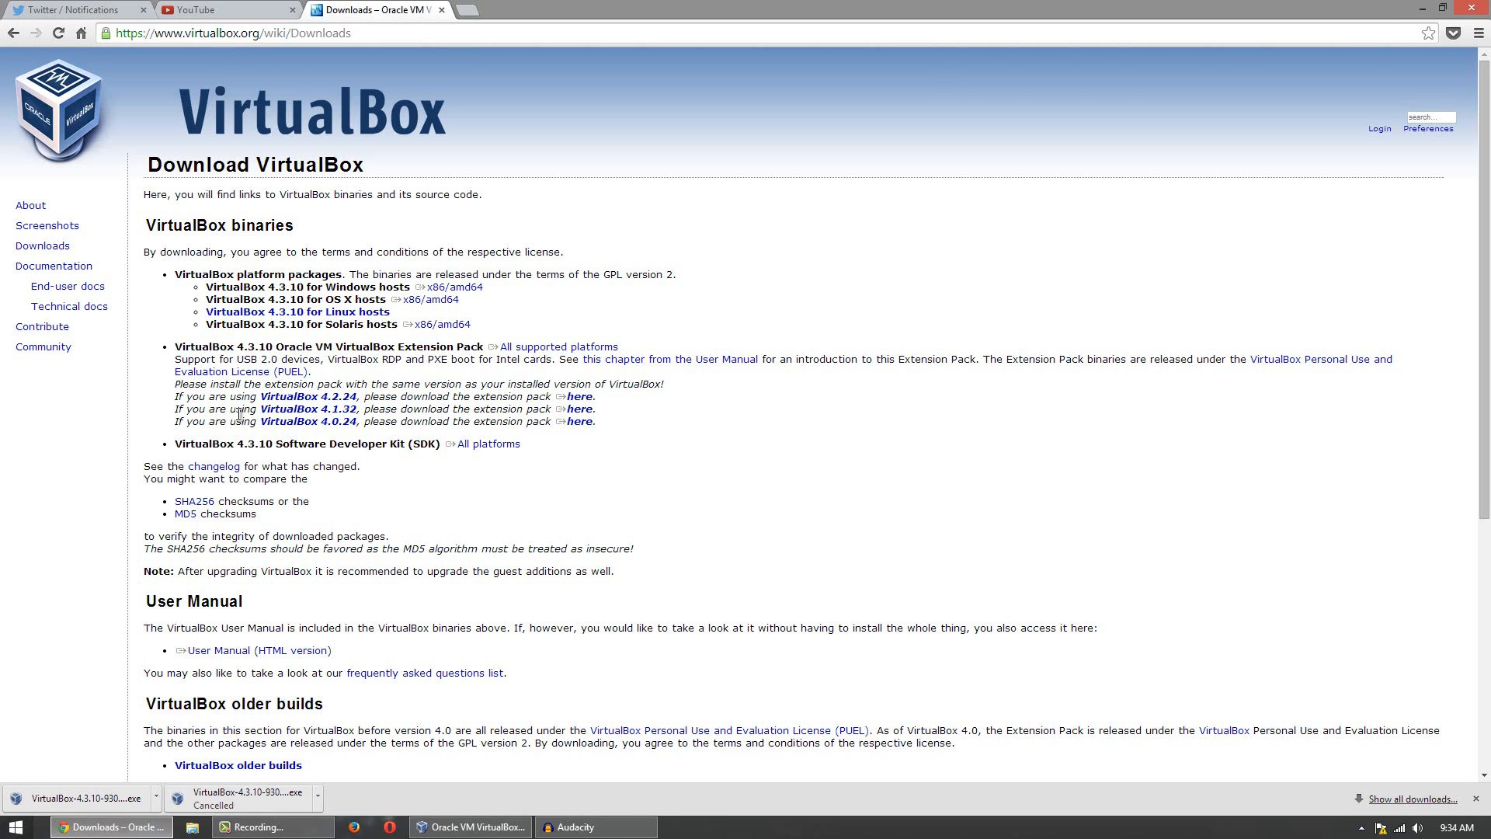
mouse_move(295, 437)
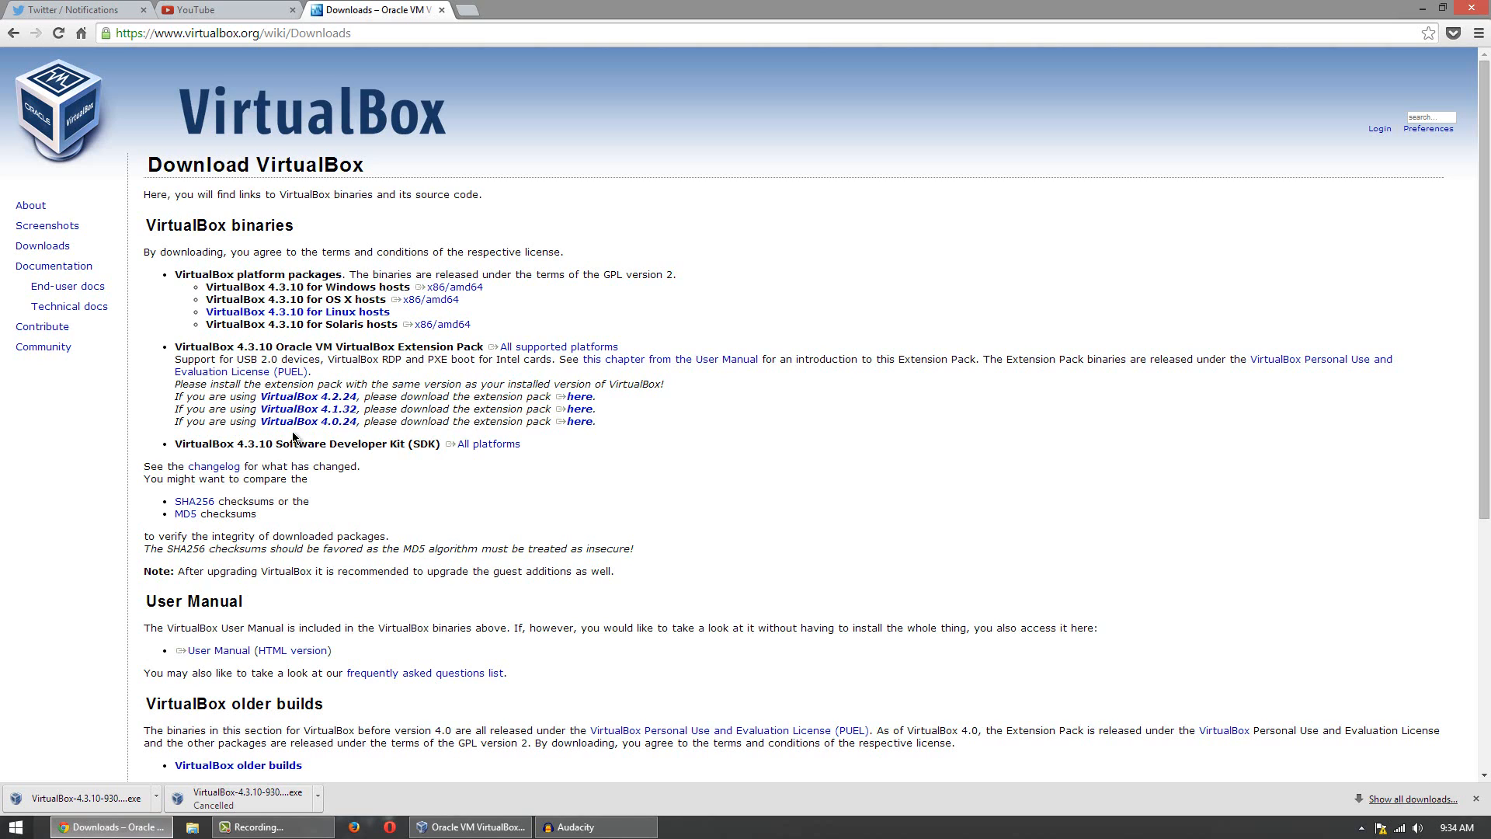
mouse_move(1364, 57)
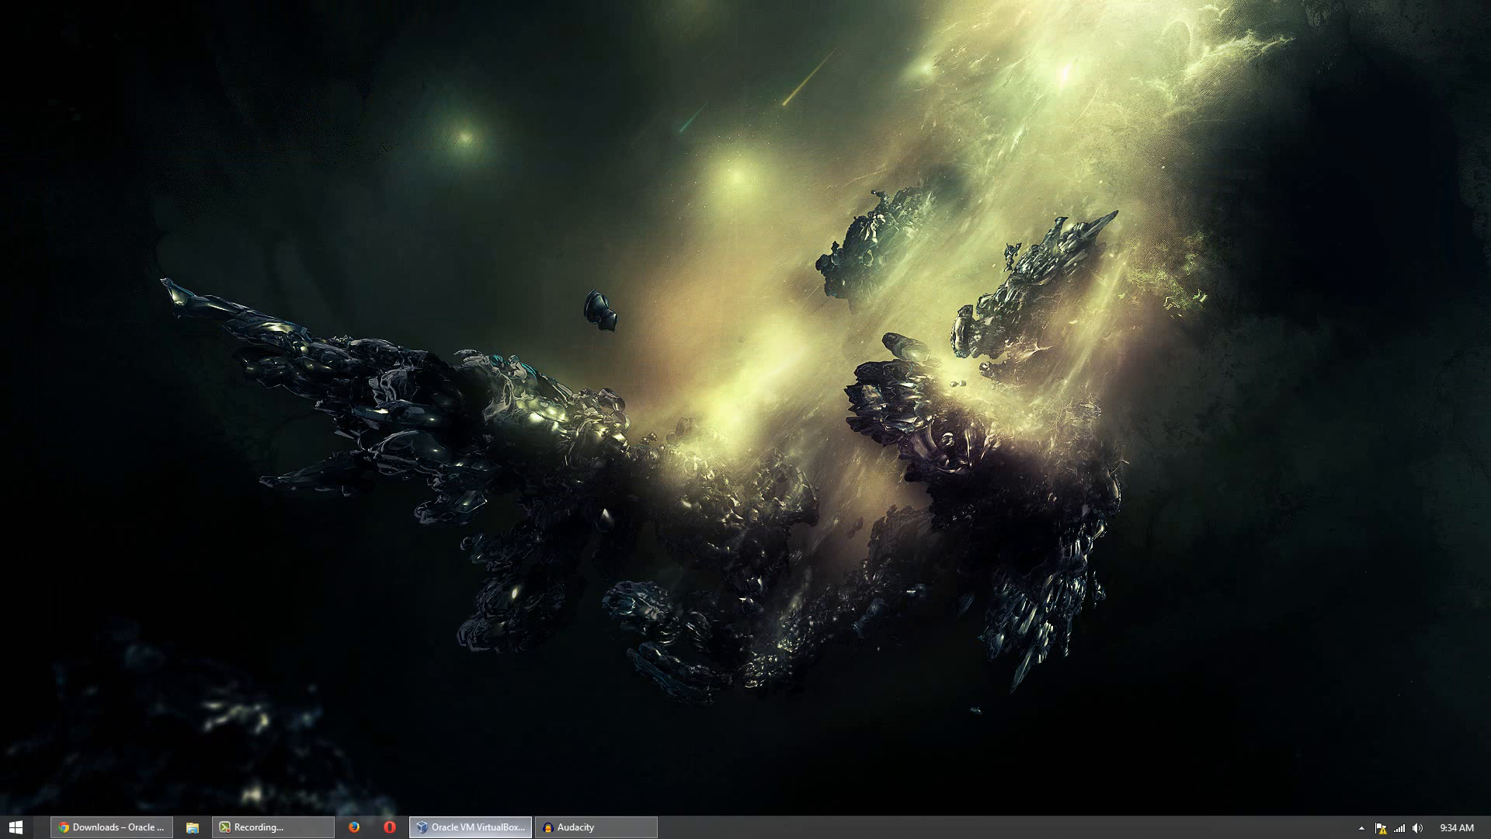
- Restore the VirtualBox Manager window from the taskbar, setting Chrome aside
left_click(466, 825)
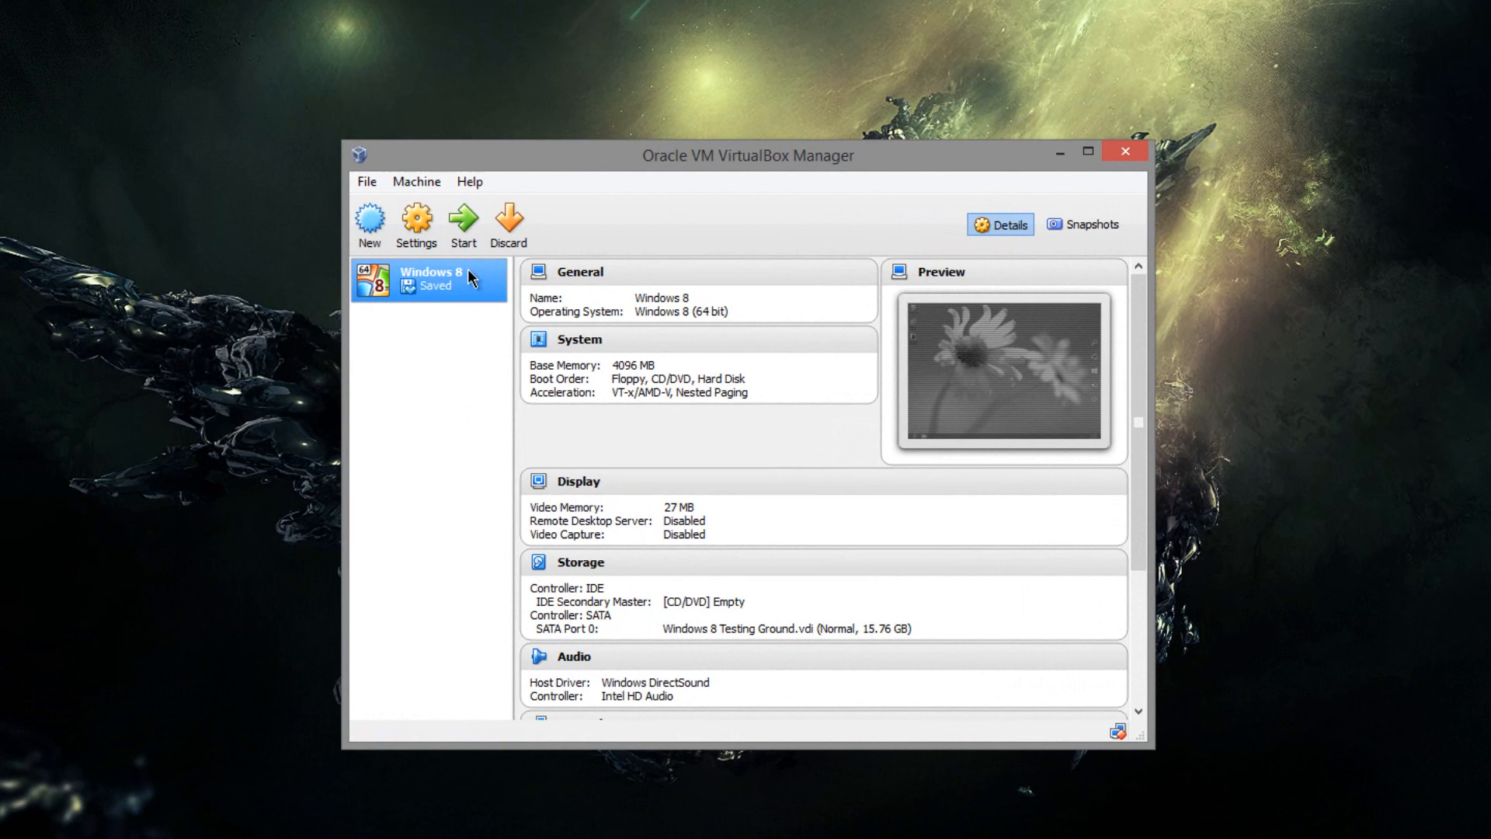
- Set Shared Clipboard to Bidirectional under General > Advanced for the Windows 8 VM
left_click(415, 224)
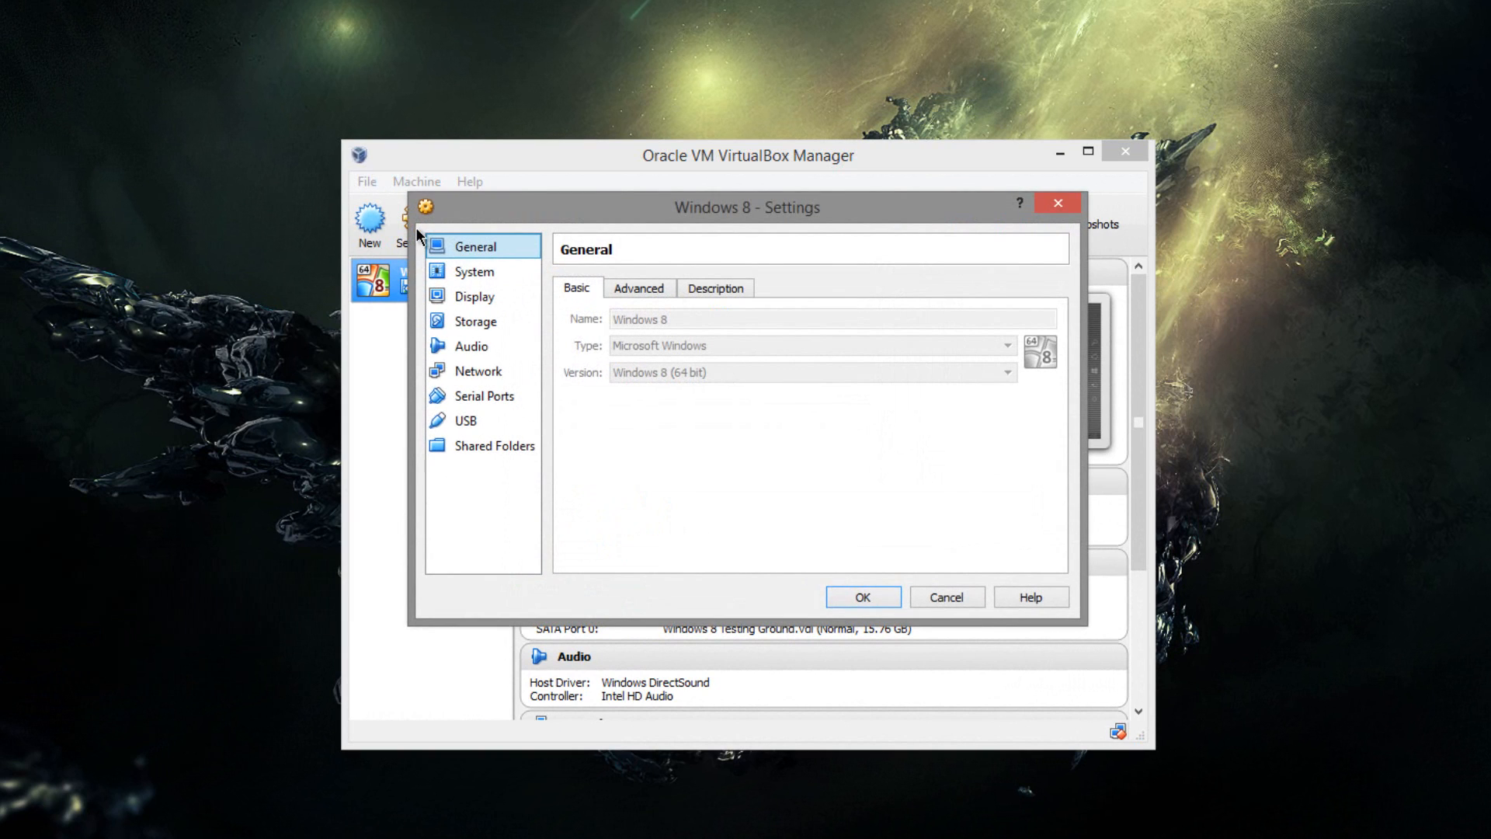
mouse_move(639, 361)
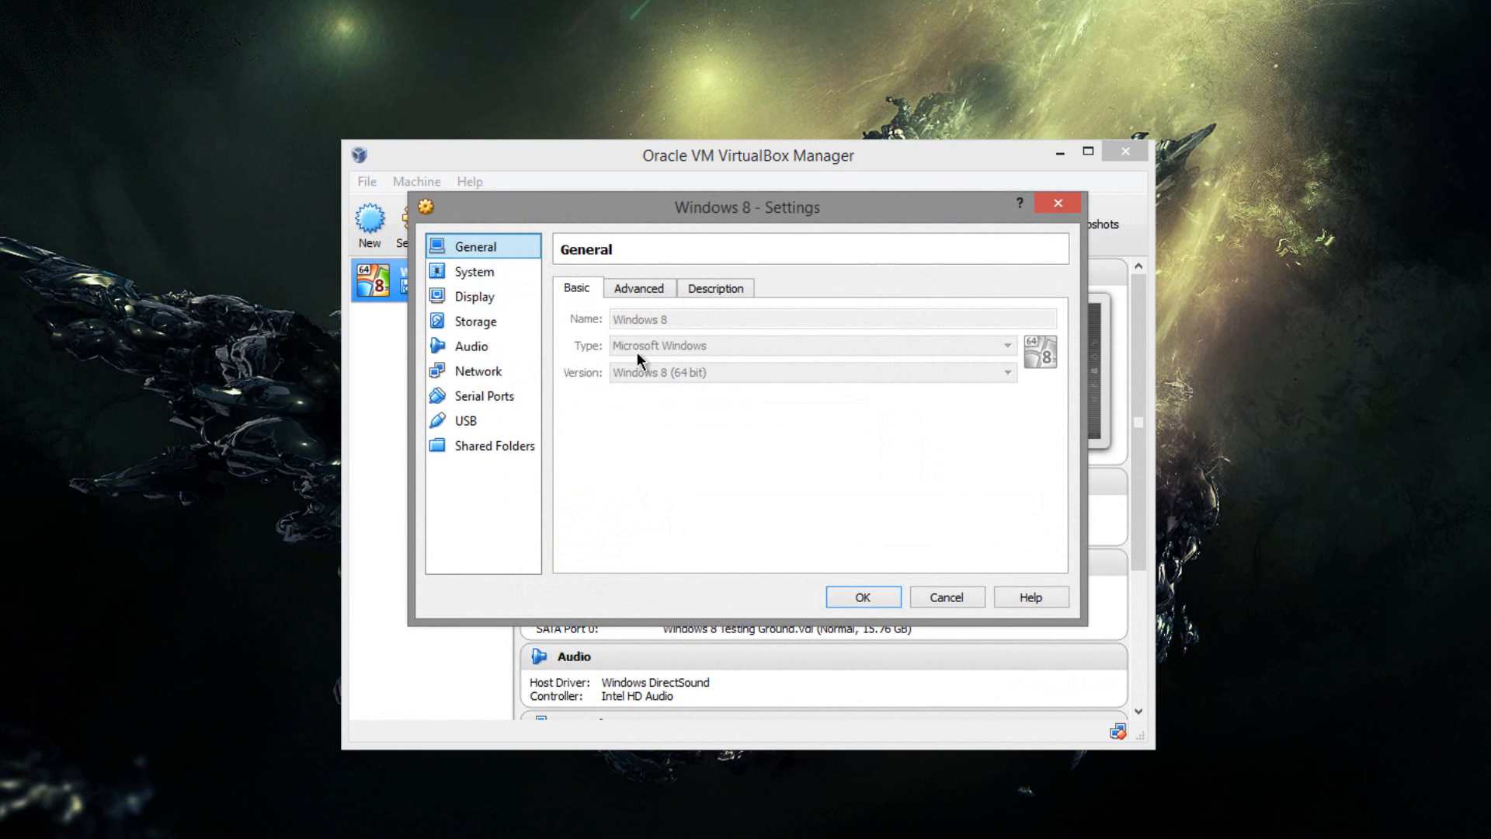
left_click(637, 287)
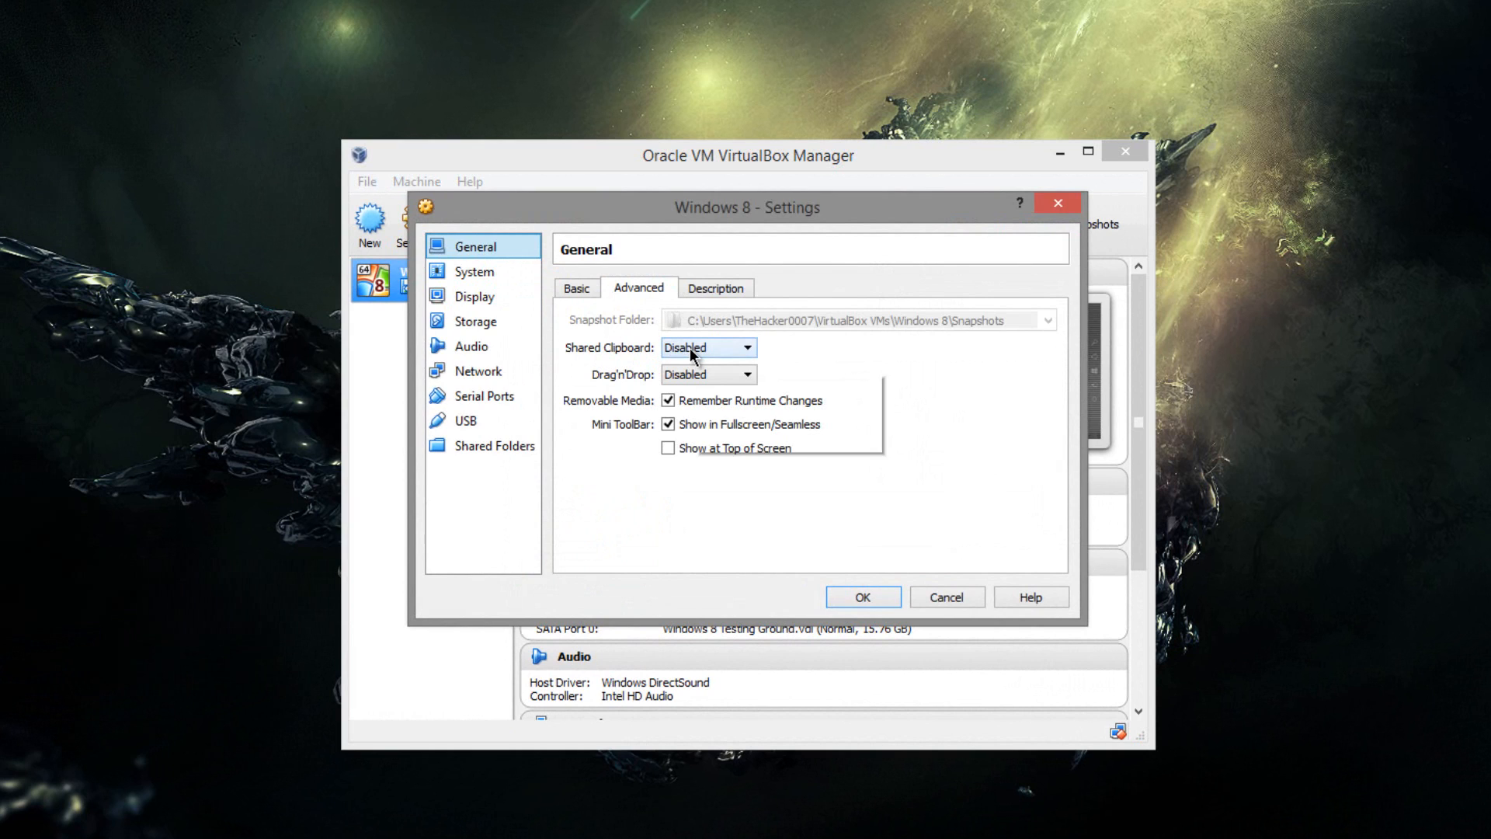
left_click(707, 347)
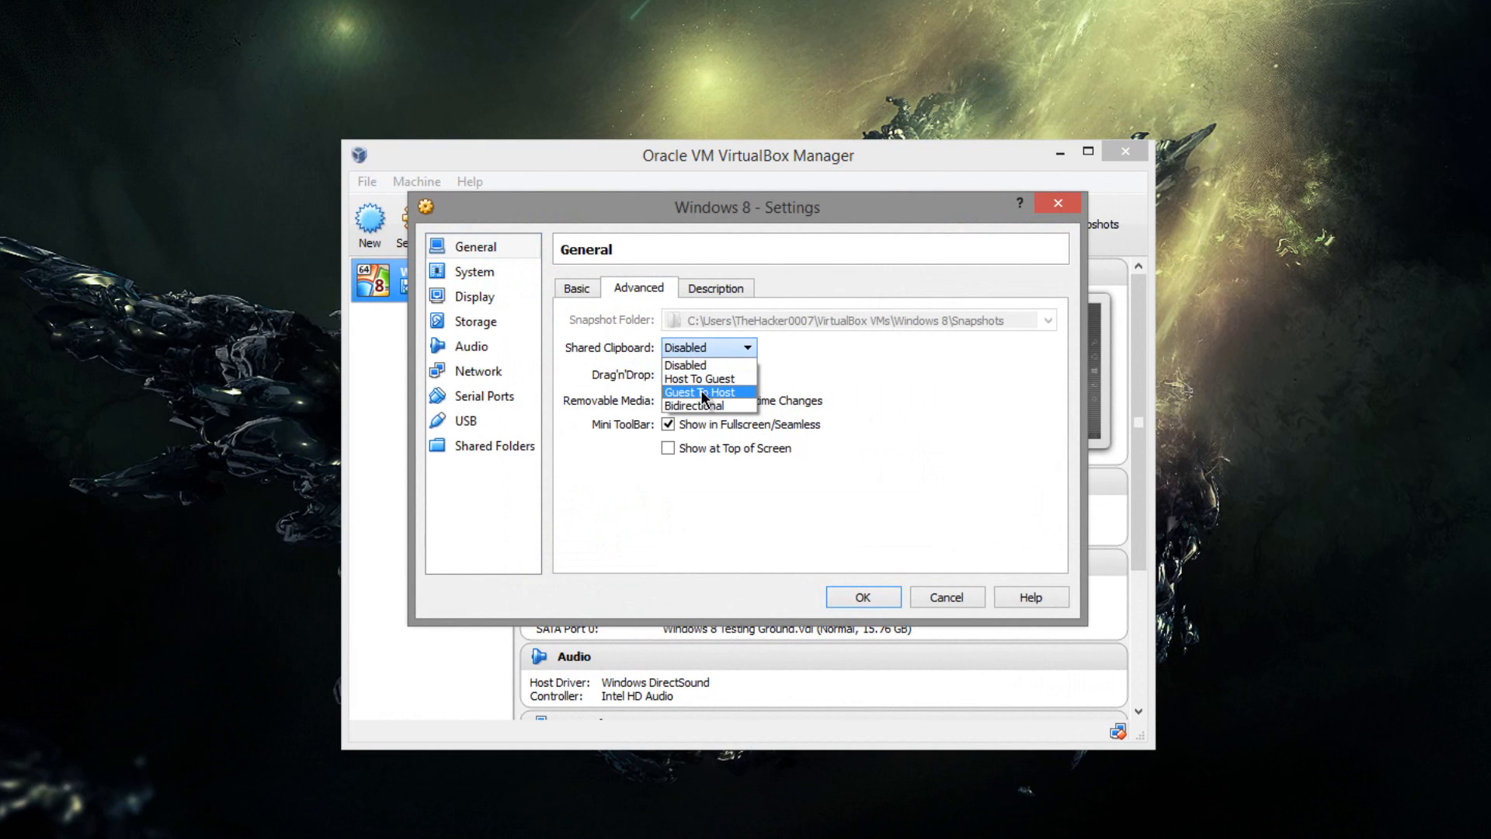
mouse_move(703, 406)
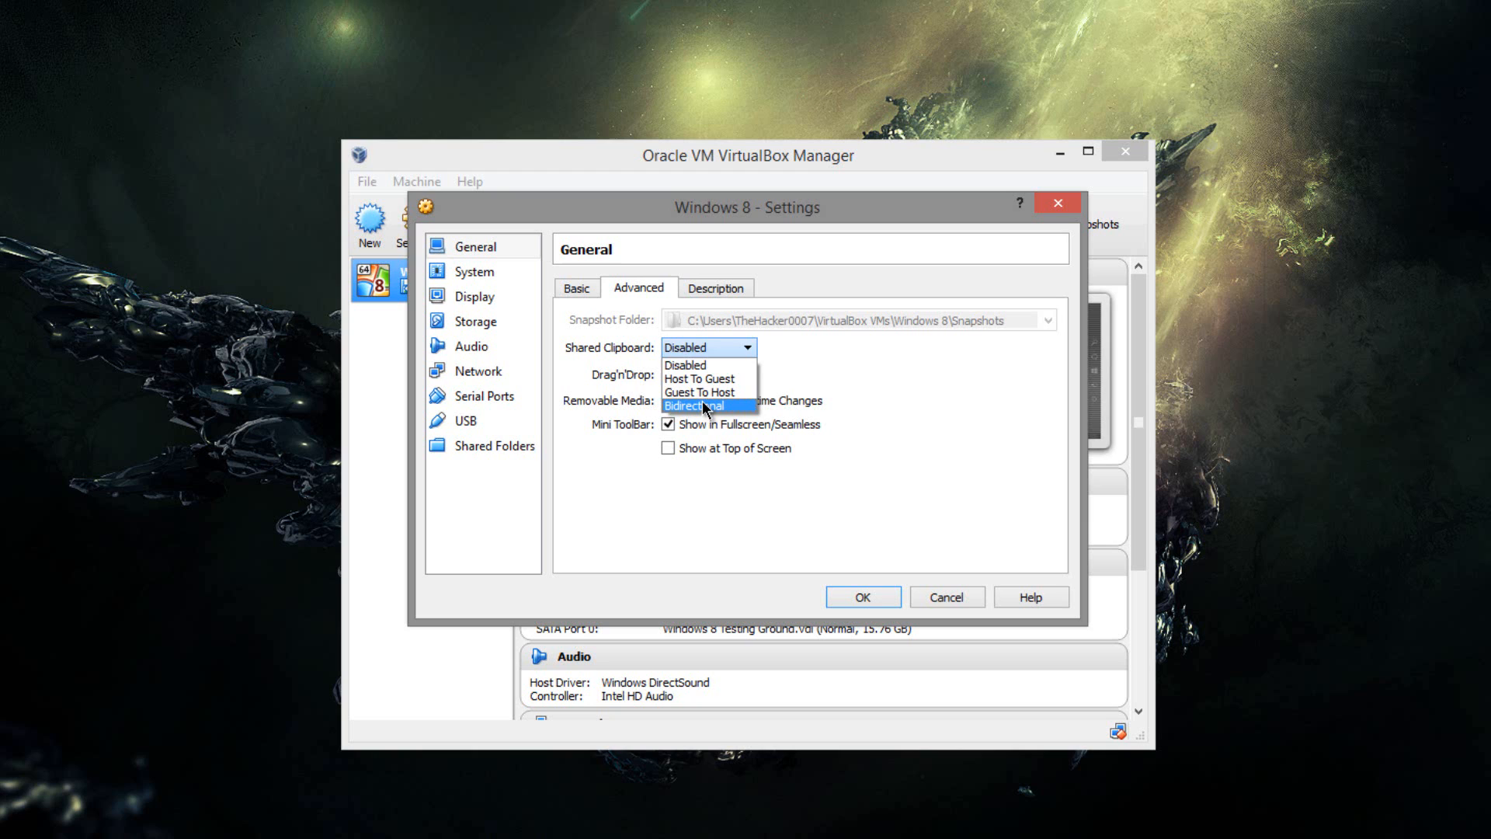
left_click(695, 406)
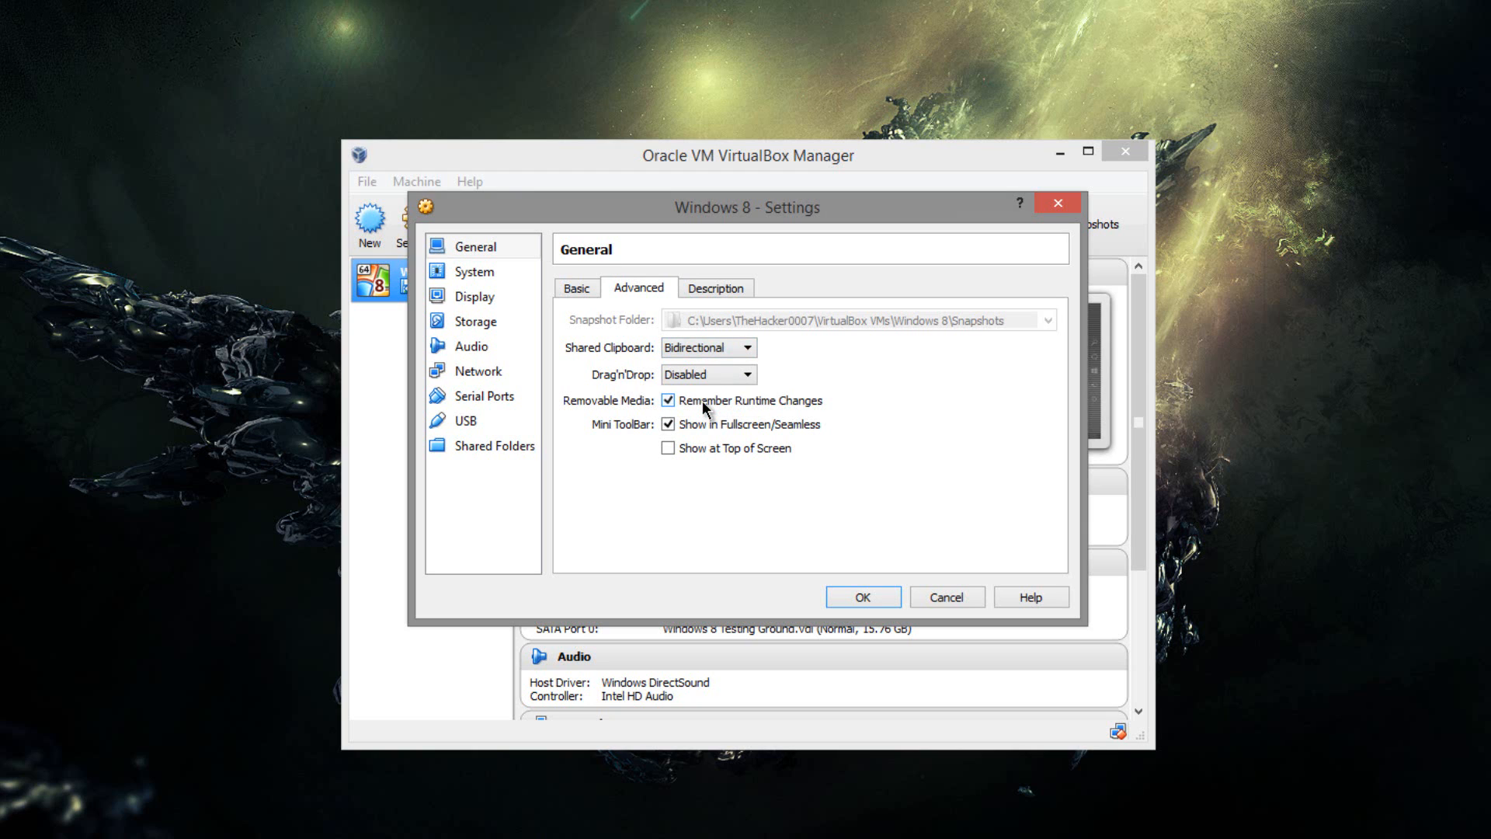
left_click(860, 596)
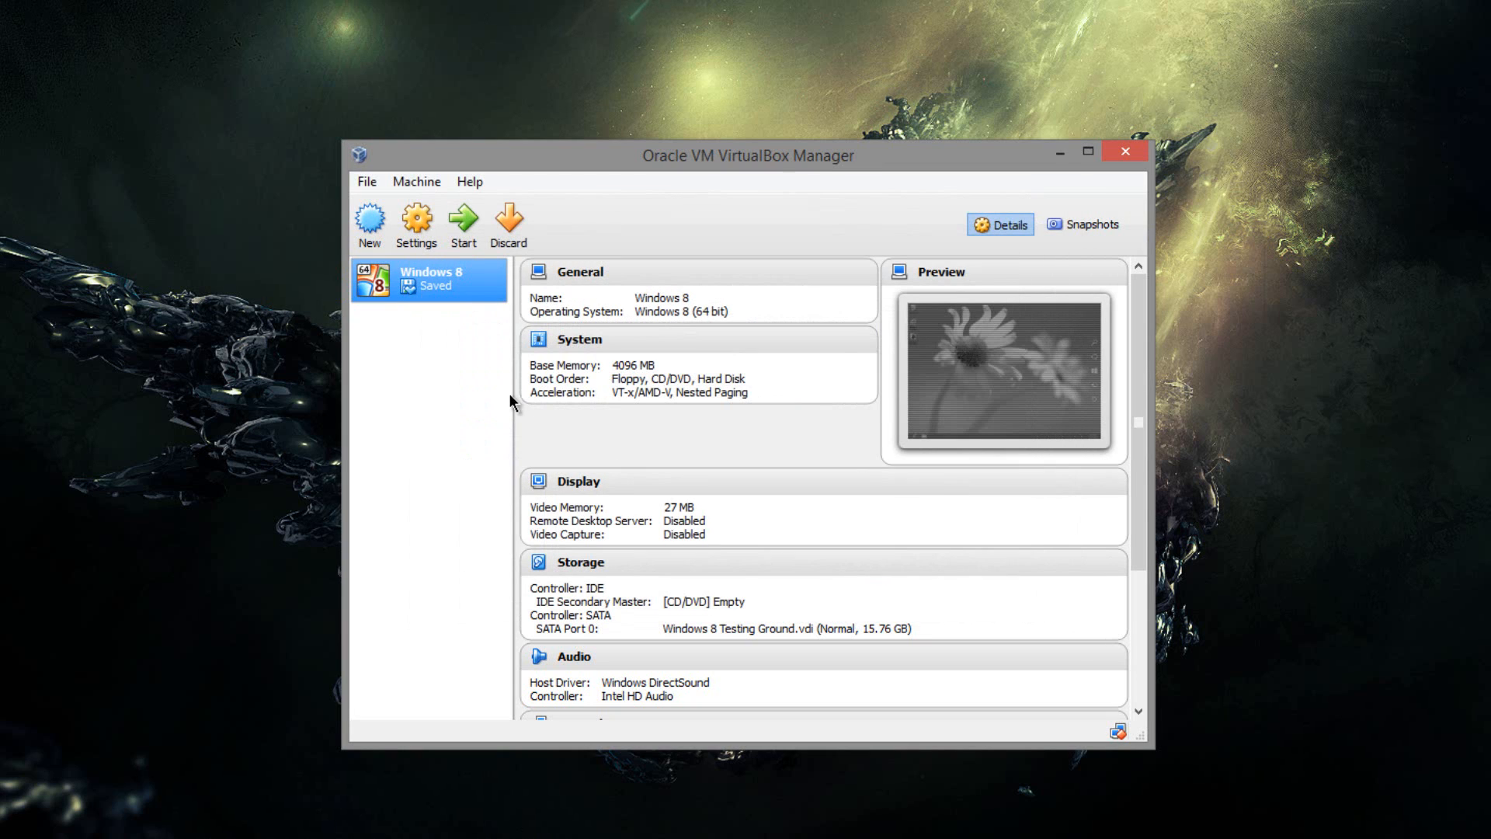
- Start the Windows 8 VM and wait for the guest desktop to load
left_click(462, 219)
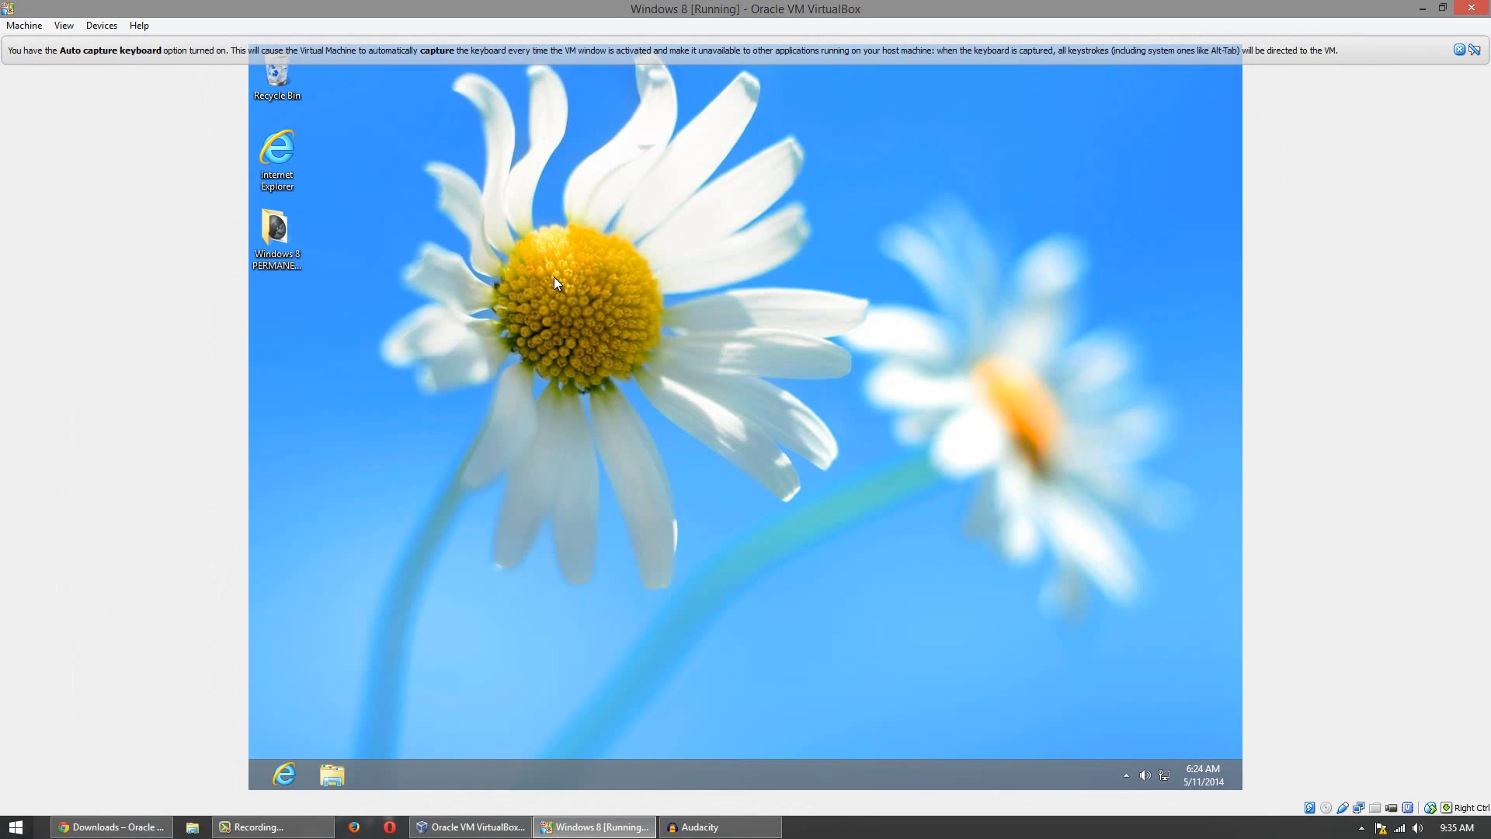
mouse_move(426, 605)
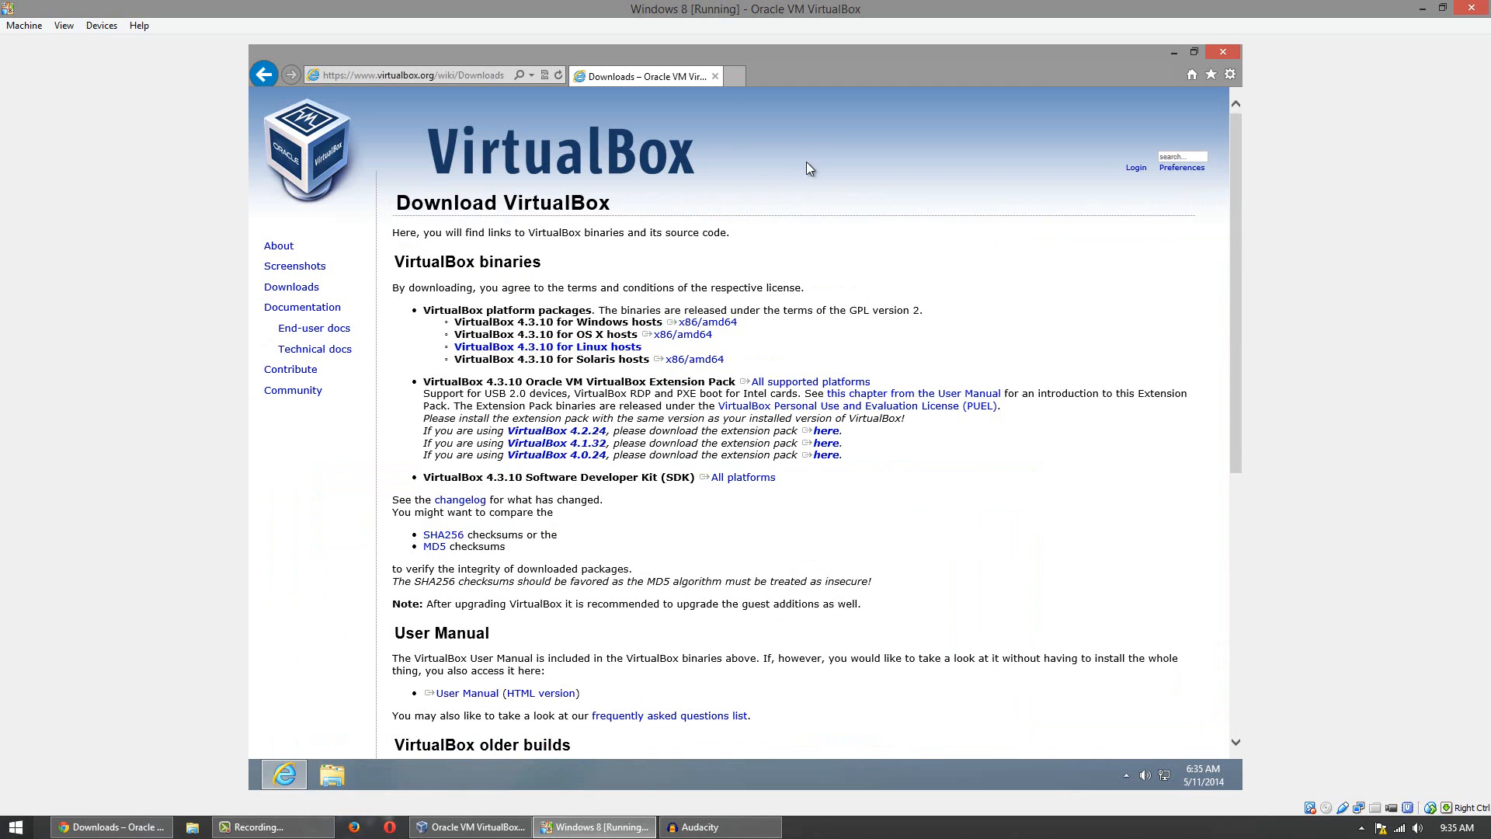
- Select and copy the Extension Pack paragraph in the guest's Internet Explorer
left_click_drag(391, 381, 699, 429)
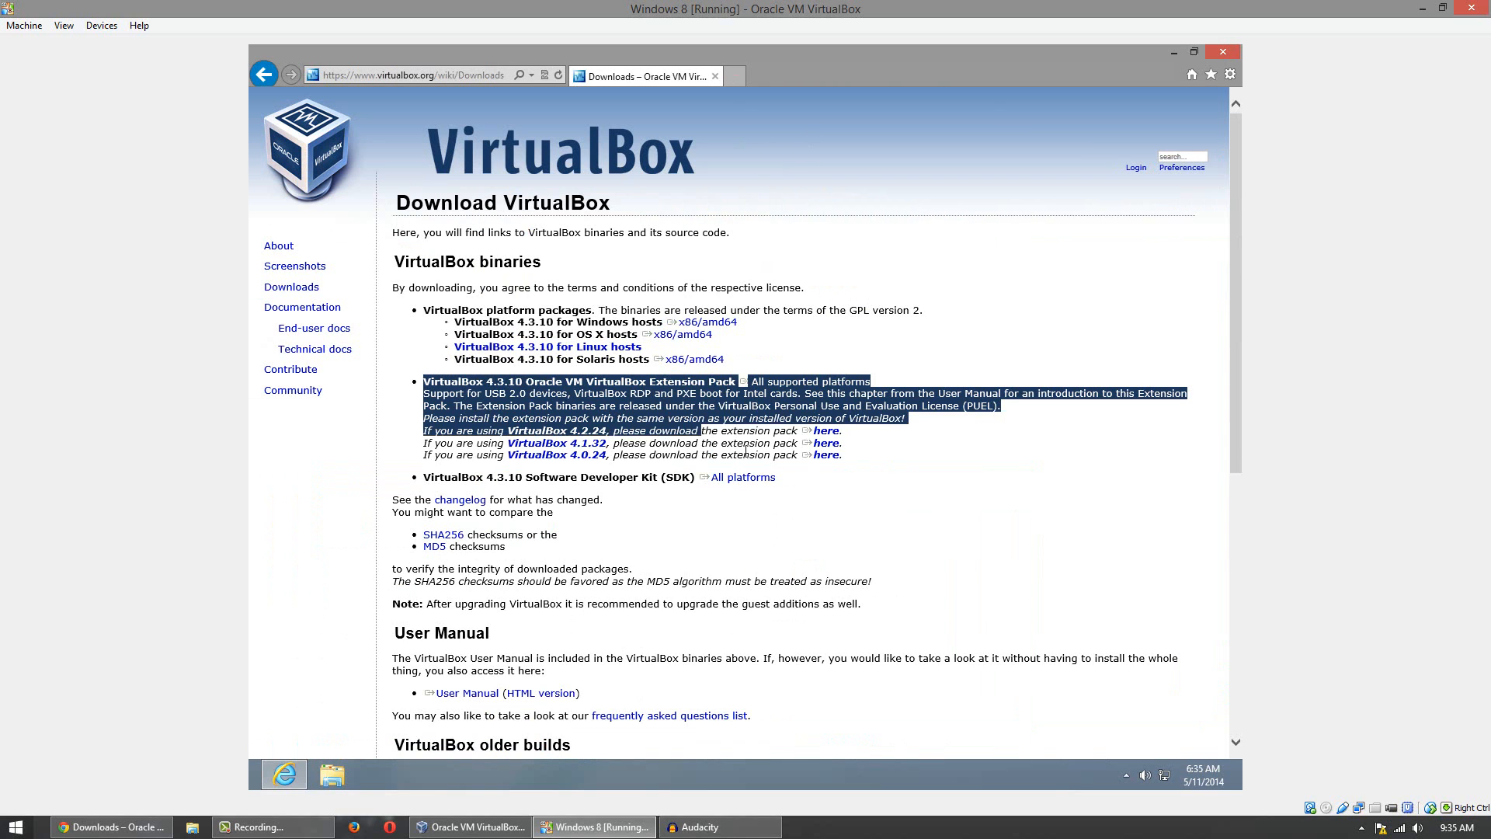
right_click(724, 460)
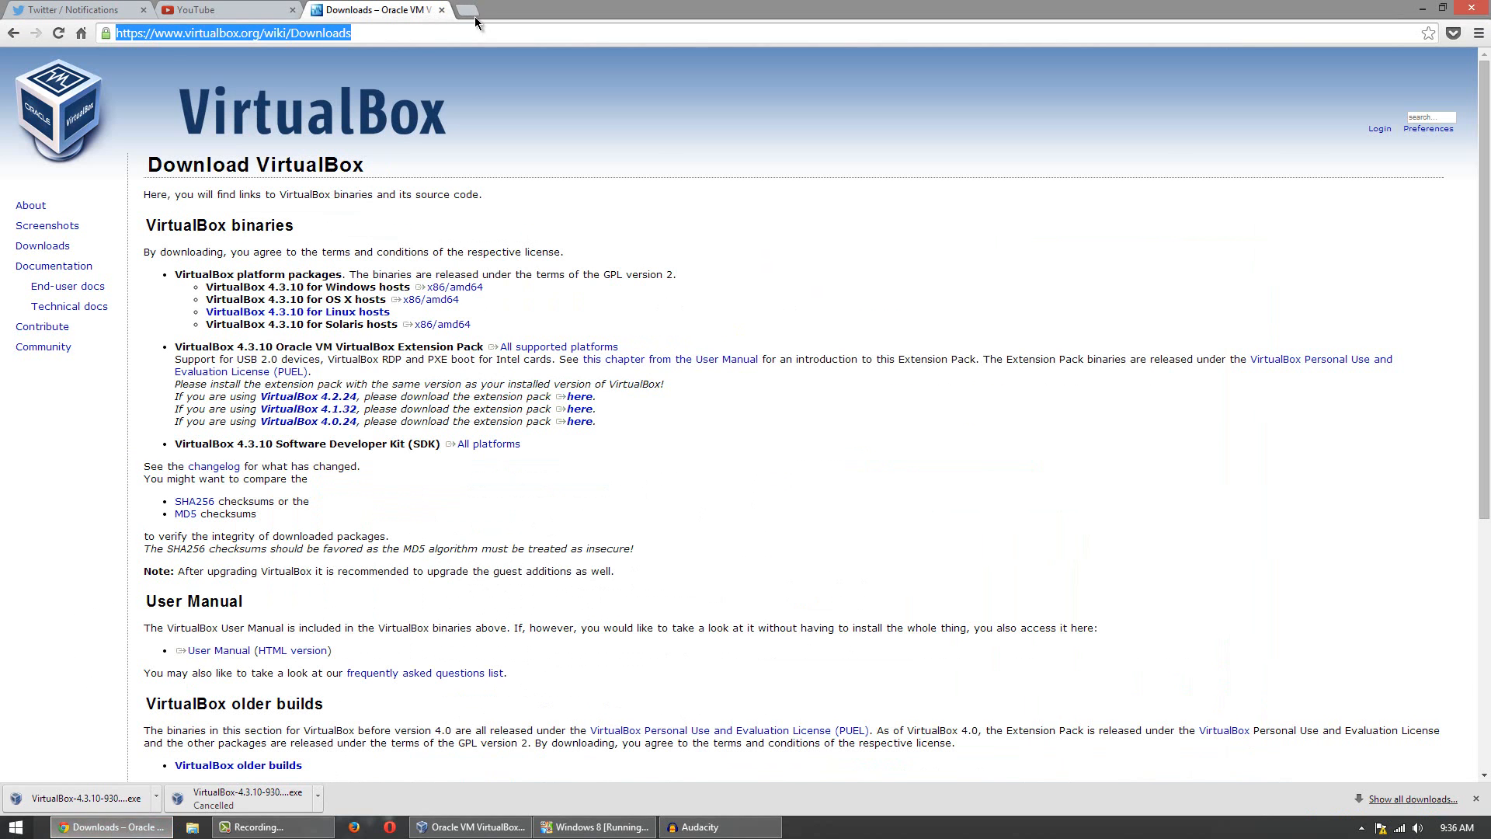
- Paste the guest's Extension Pack text into a new host Chrome tab's address bar
left_click(479, 10)
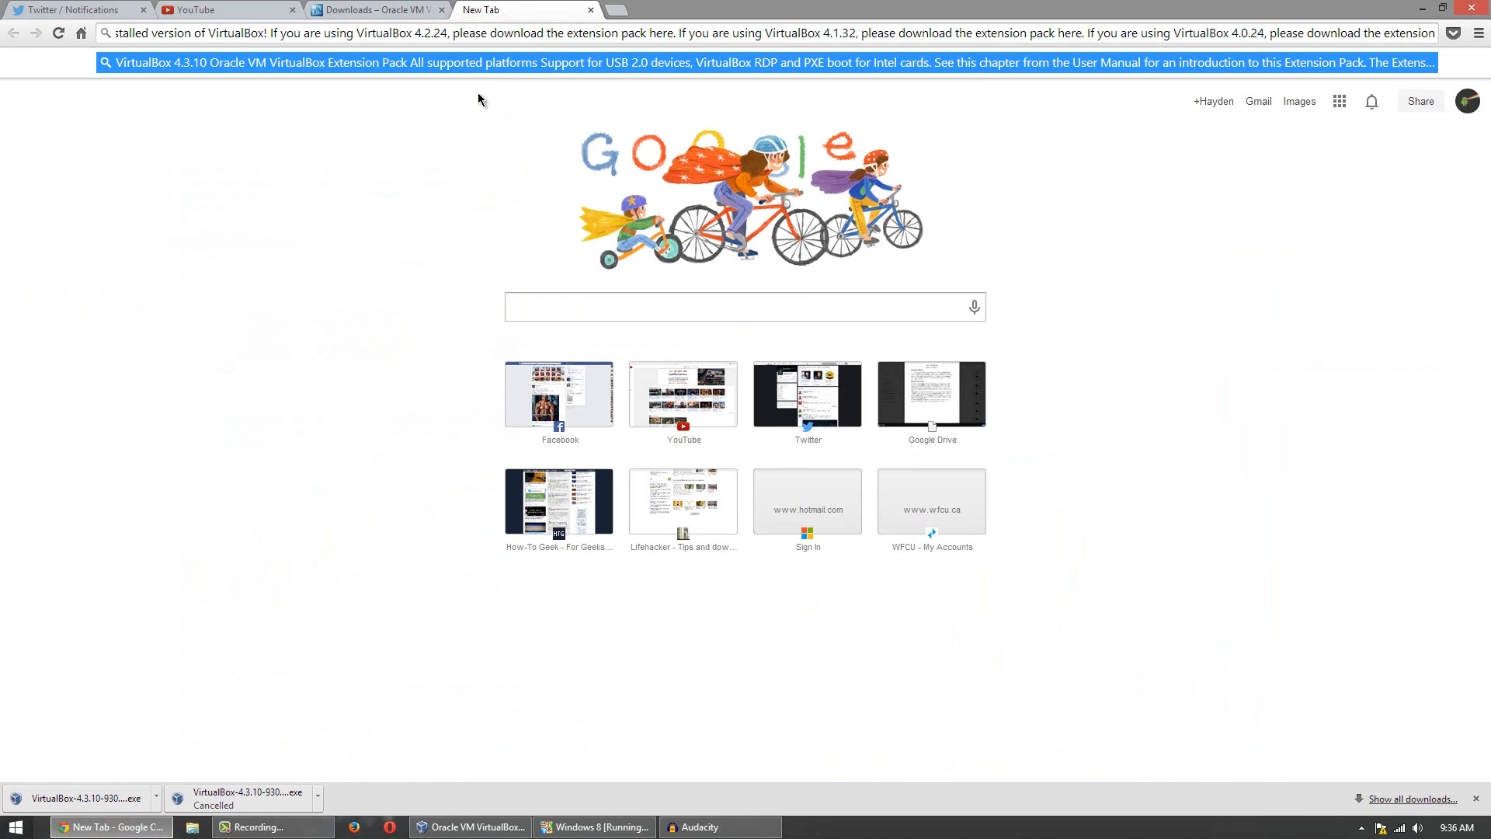
mouse_move(423, 157)
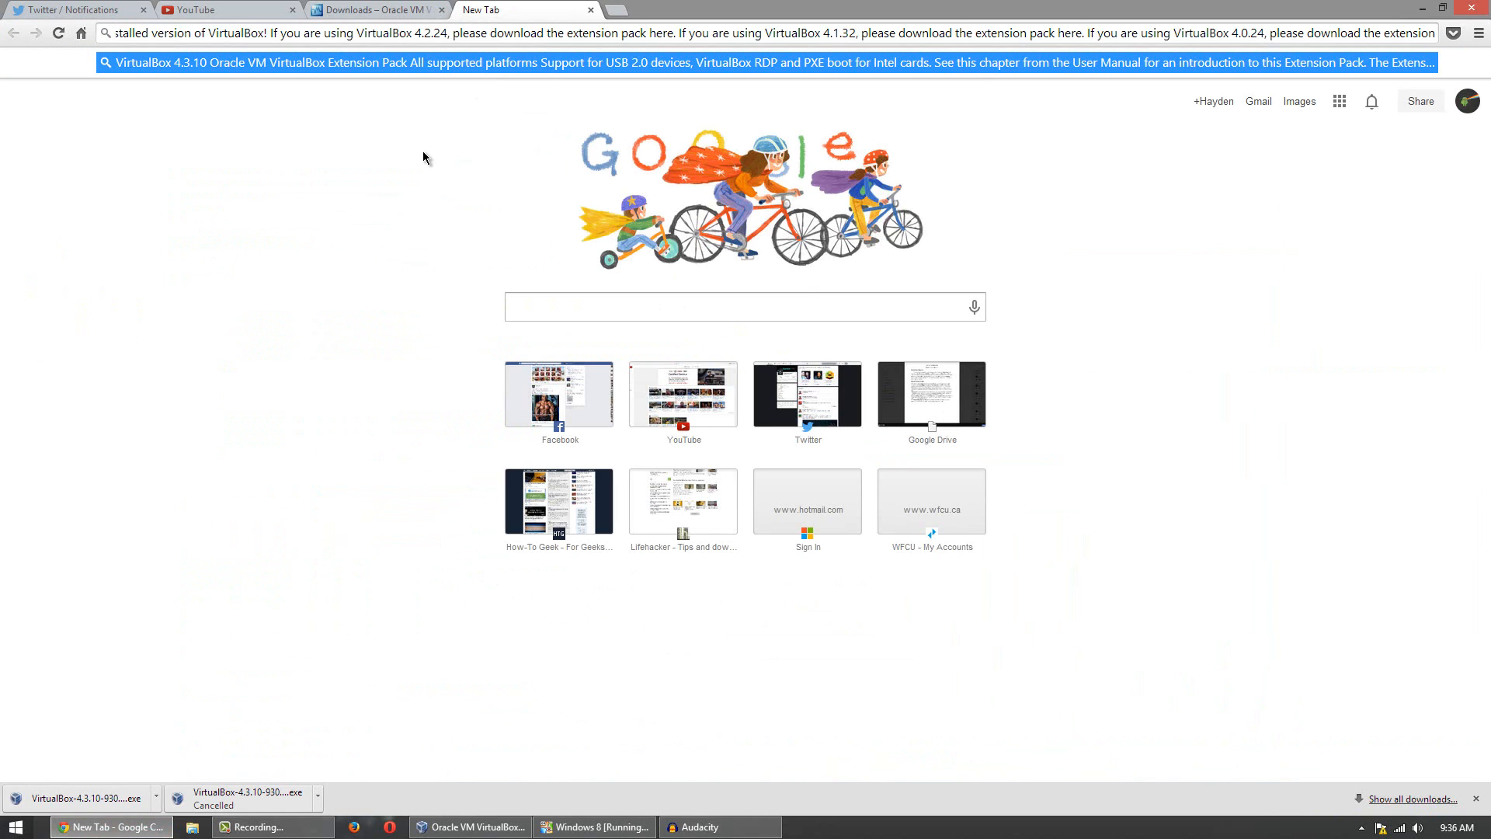